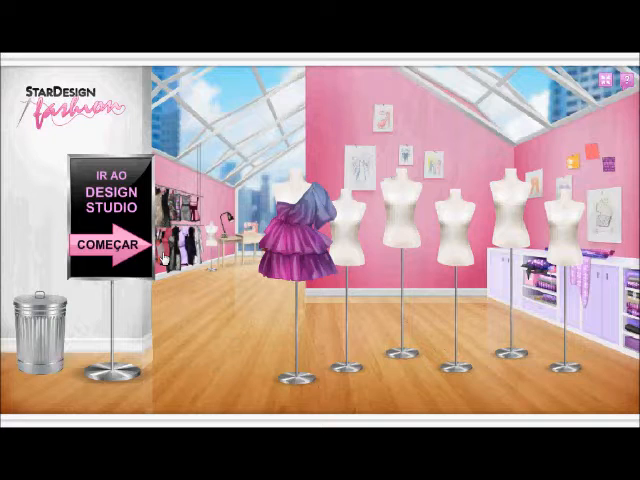
# Enter the design studio via the 'Começar' sign to start a new dress.
pyautogui.click(116, 250)
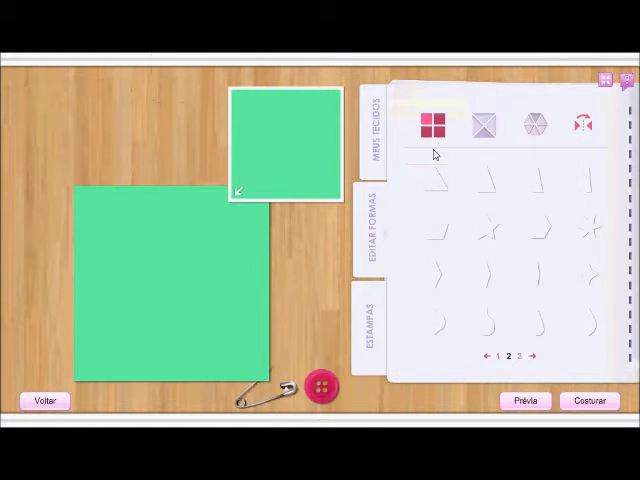
# Replace the green square fabric piece with a white triangle shape.
pyautogui.click(480, 126)
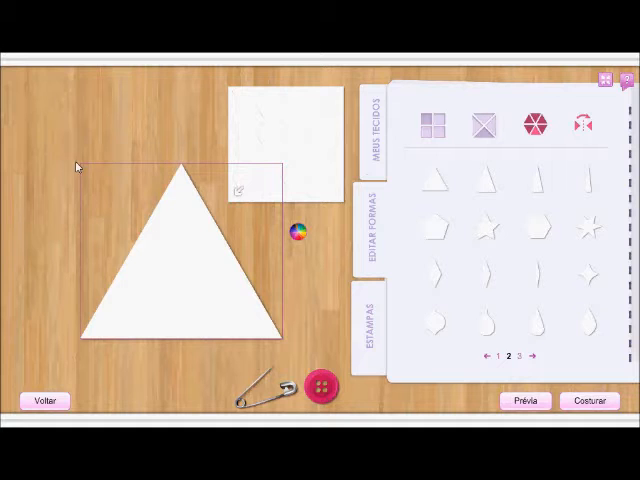
# Apply a dark blue and black geometric pattern to the triangle piece.
pyautogui.click(296, 232)
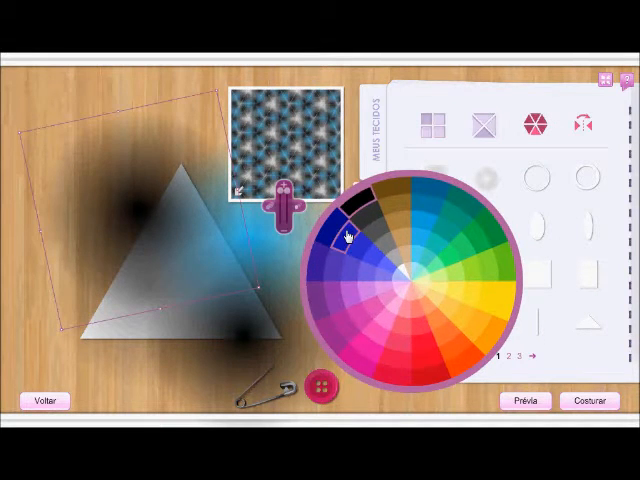
# Preview the ruffled one-shoulder dress, then sew it onto a mannequin in the studio.
pyautogui.click(342, 238)
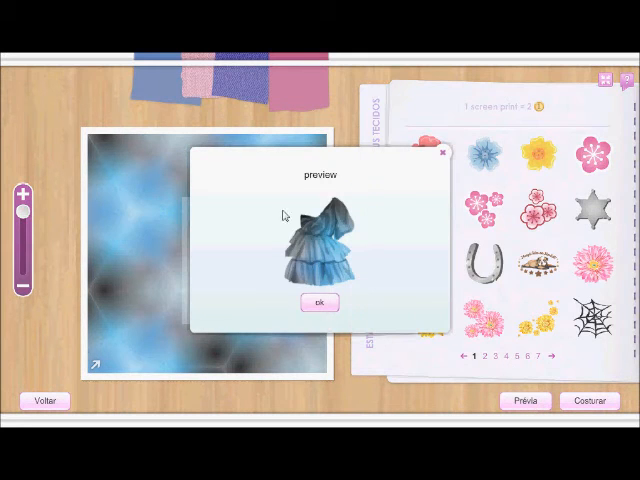
pyautogui.click(318, 302)
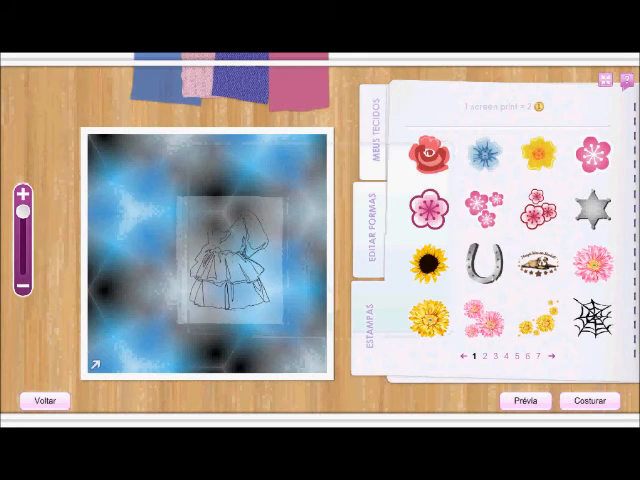
pyautogui.click(524, 400)
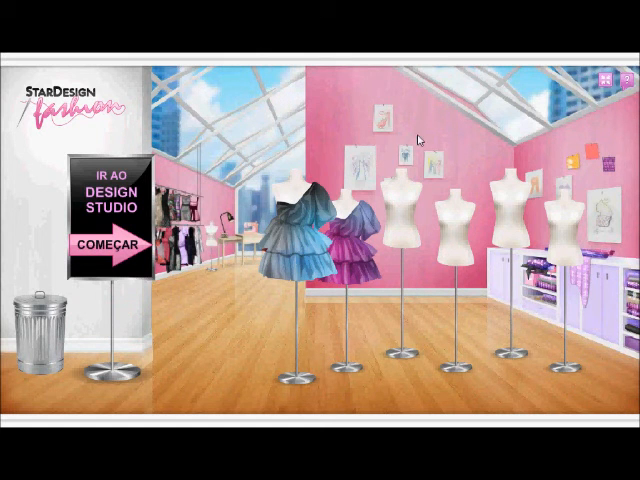
pyautogui.moveTo(450, 196)
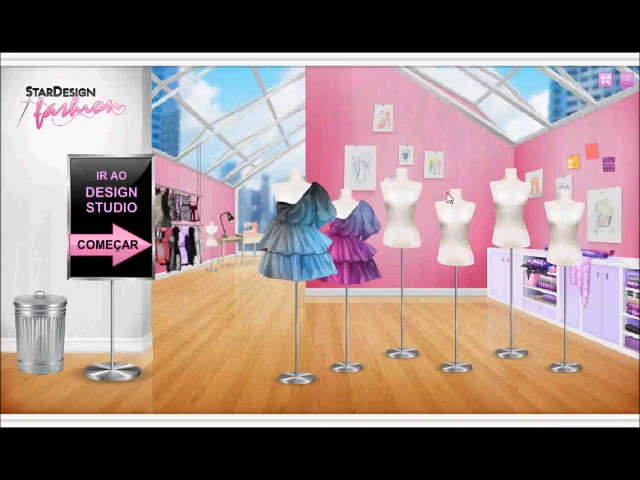